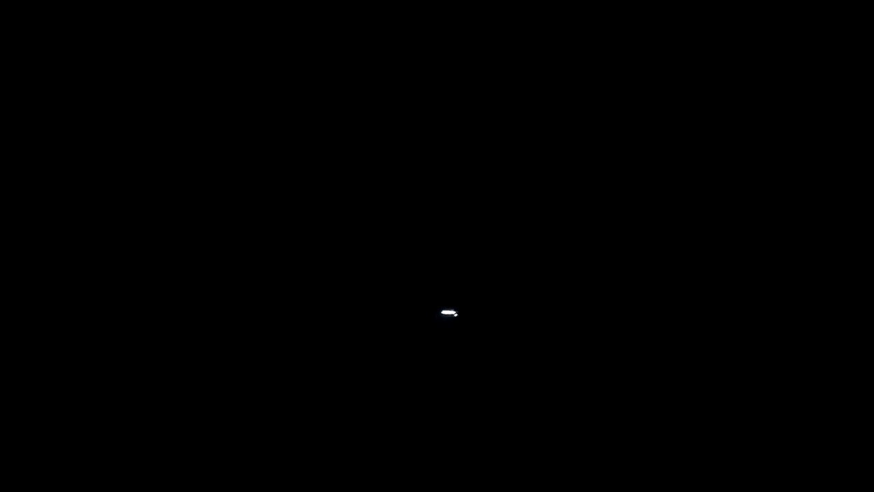
{"action": "mouse_move", "coordinate": [263, 348]}
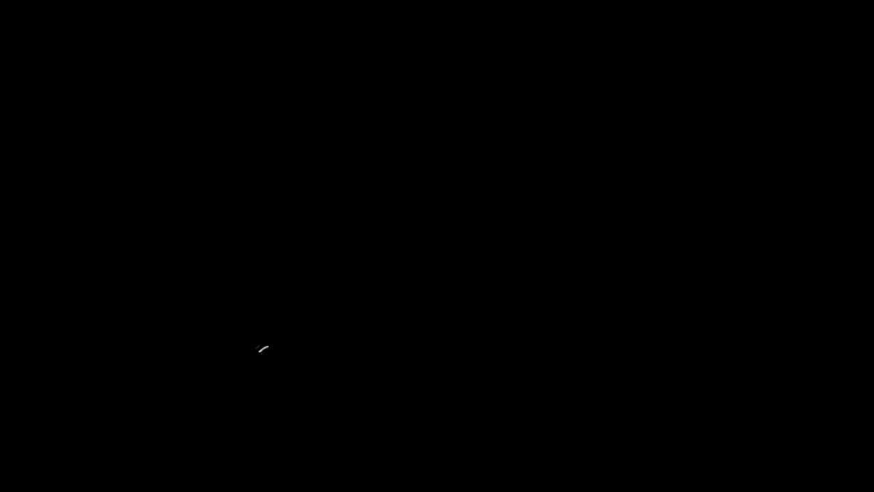